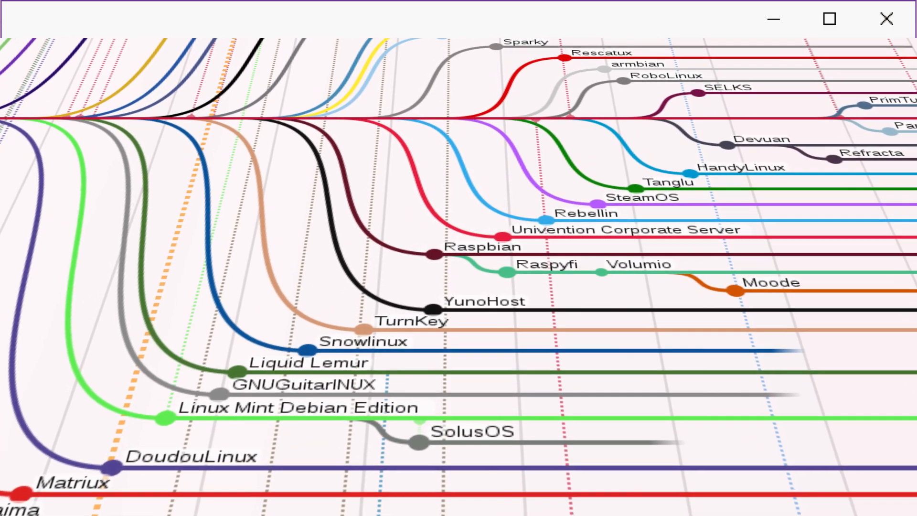
{"action": "scroll", "scroll_direction": "down", "scroll_amount": 3}
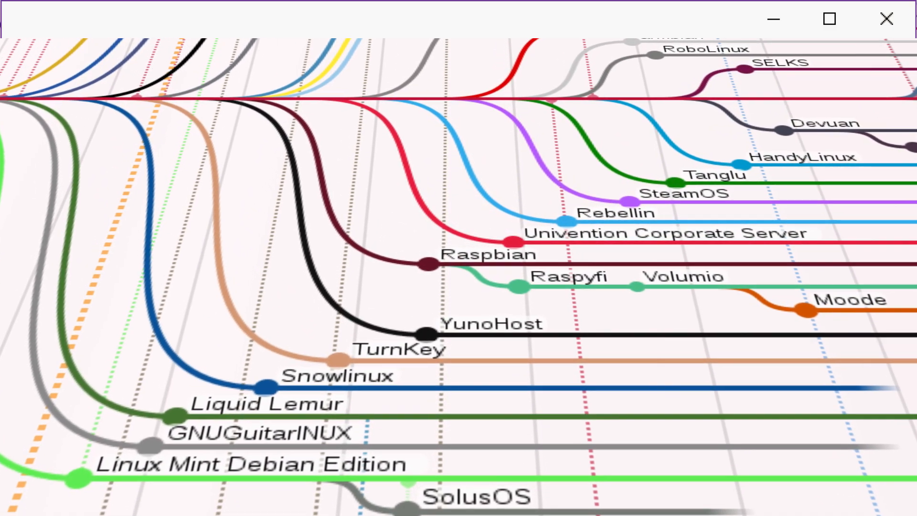